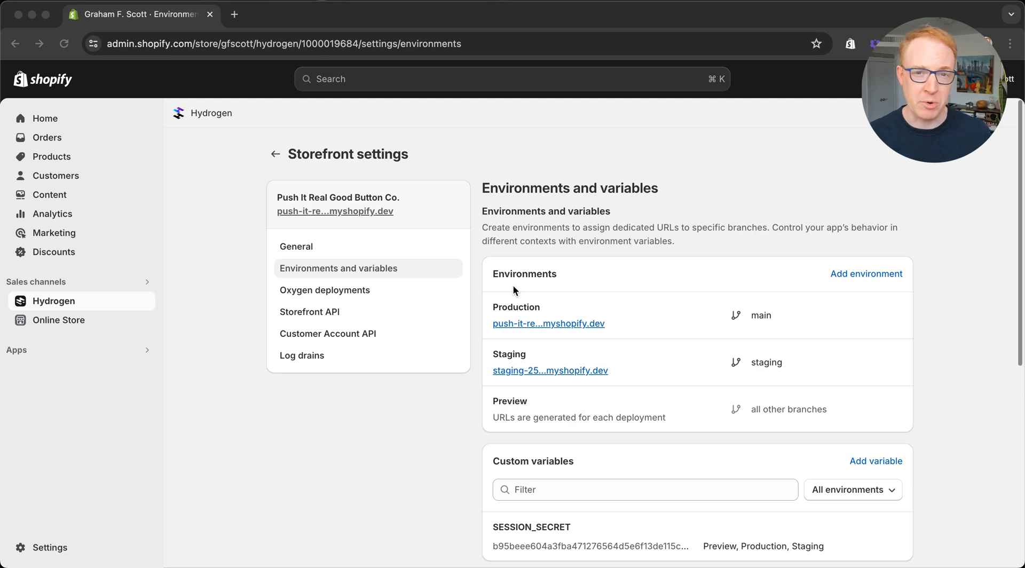
Run the Hydrogen env pull command in the terminal to populate .env with storefront variables
scroll(down, 3)
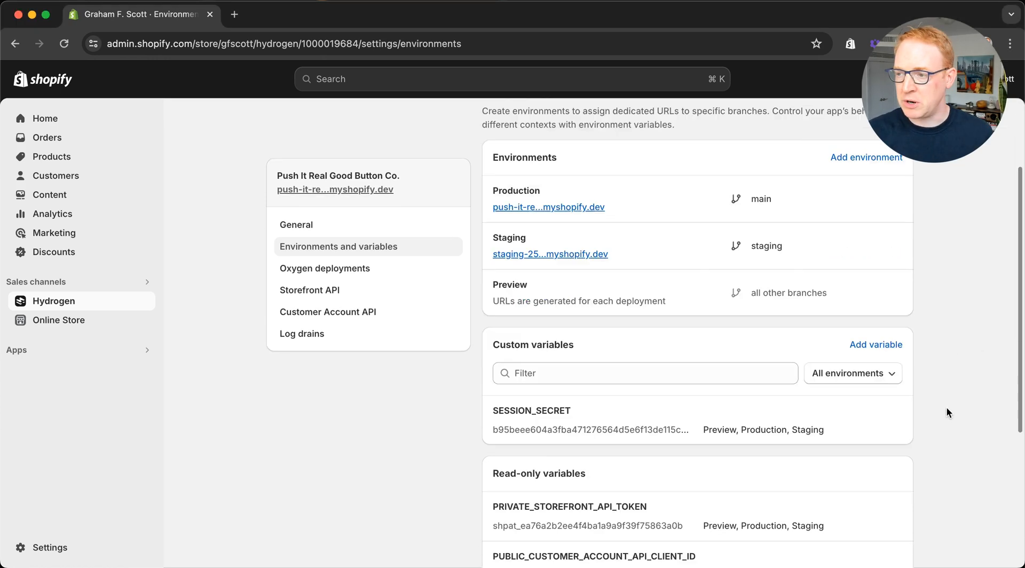
scroll(up, 3)
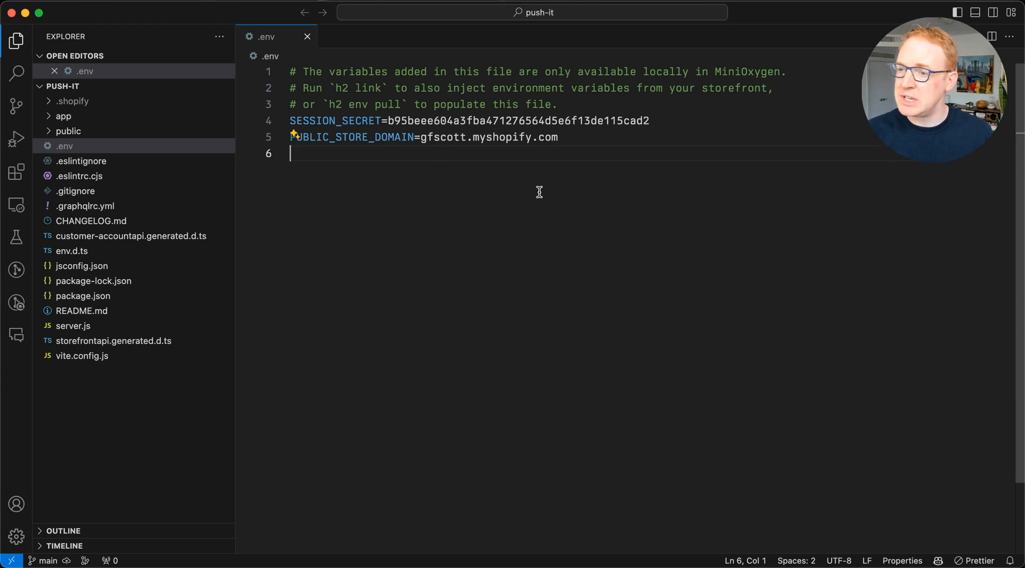
mouse_move(542, 285)
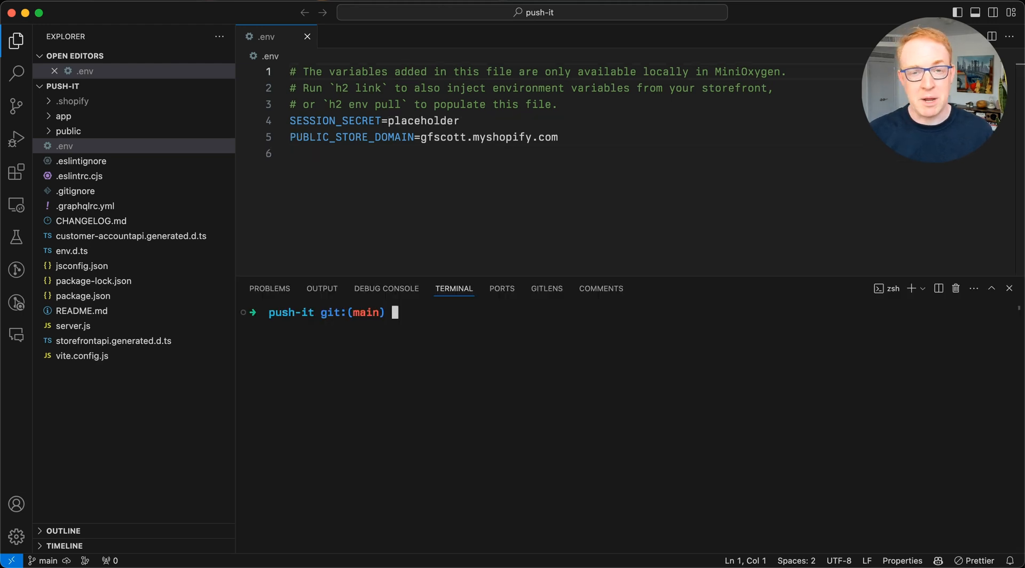
text(n)
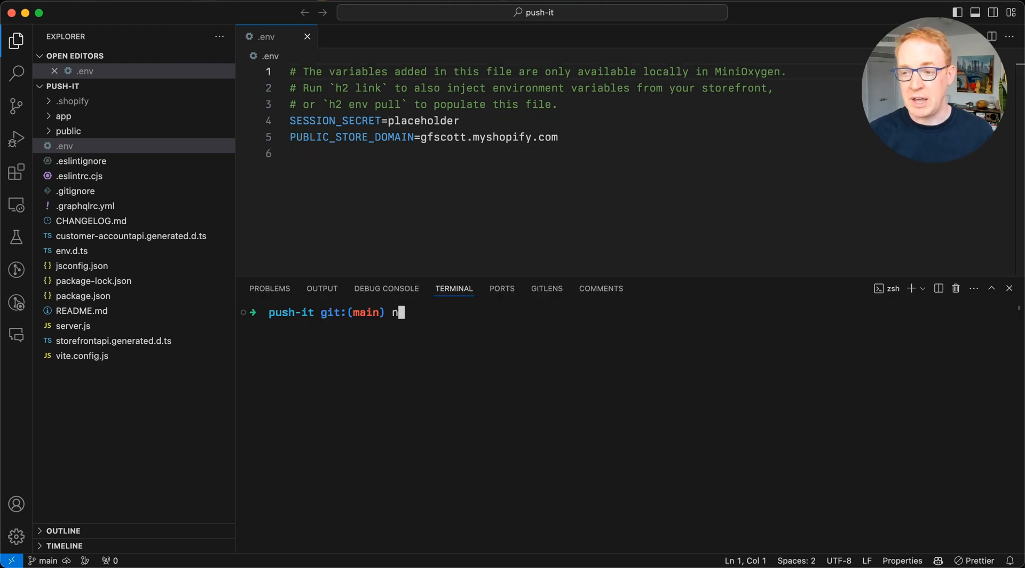
text(px shopify hydrogen e)
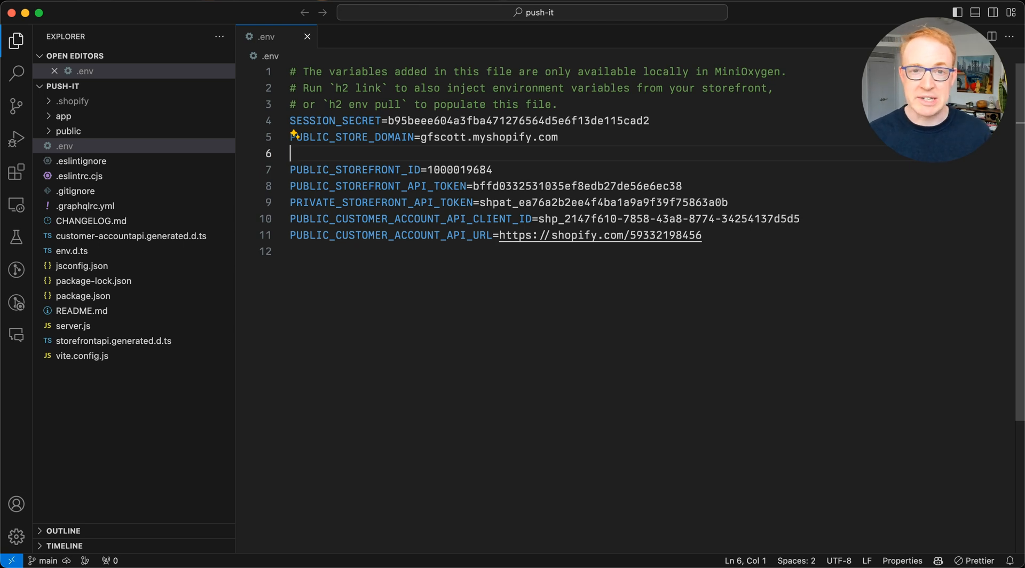
Add SEASON=summer on line 6 of .env beneath the store domain
text(SEASON=summer)
text(npx sho)
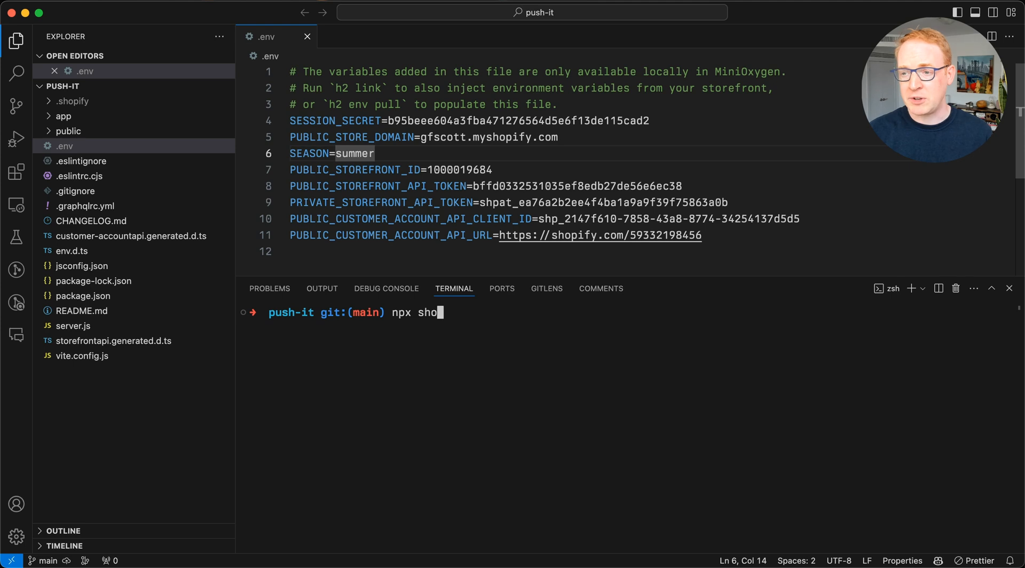
Push the environment variables to Staging with npx shopify hydrogen env push and confirm changes
text(pify hydrogen env push)
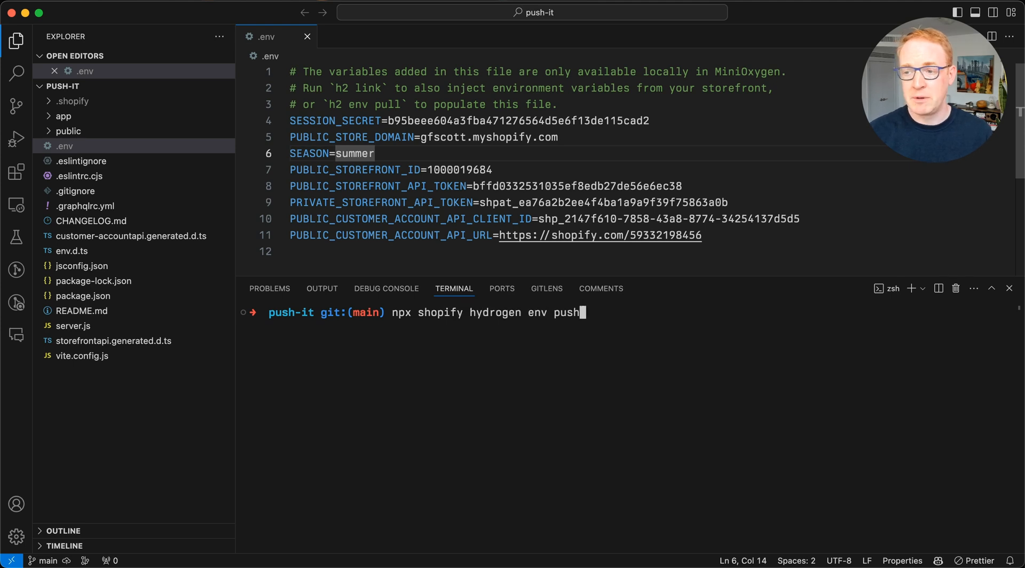
key(Return)
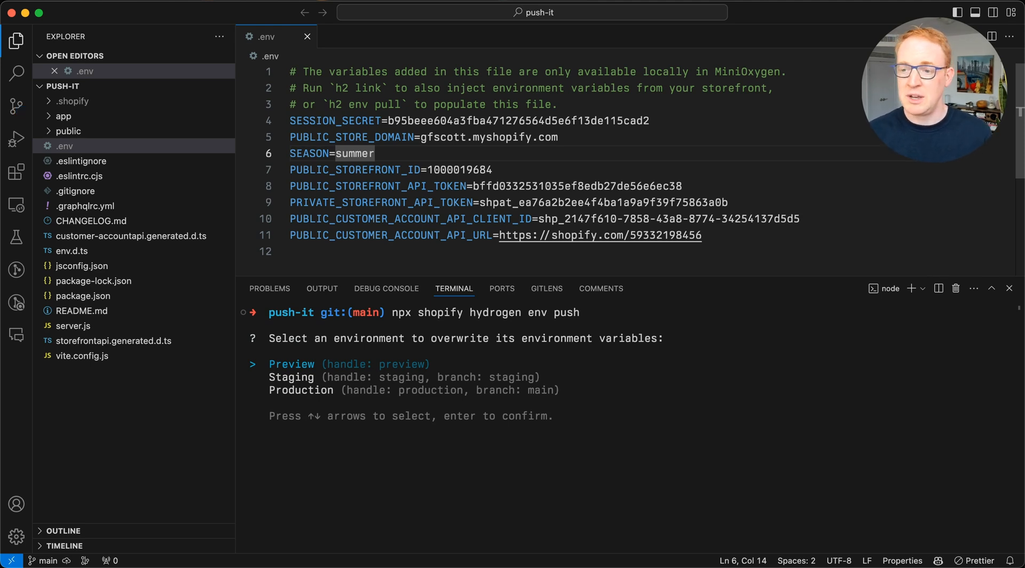
key(Down)
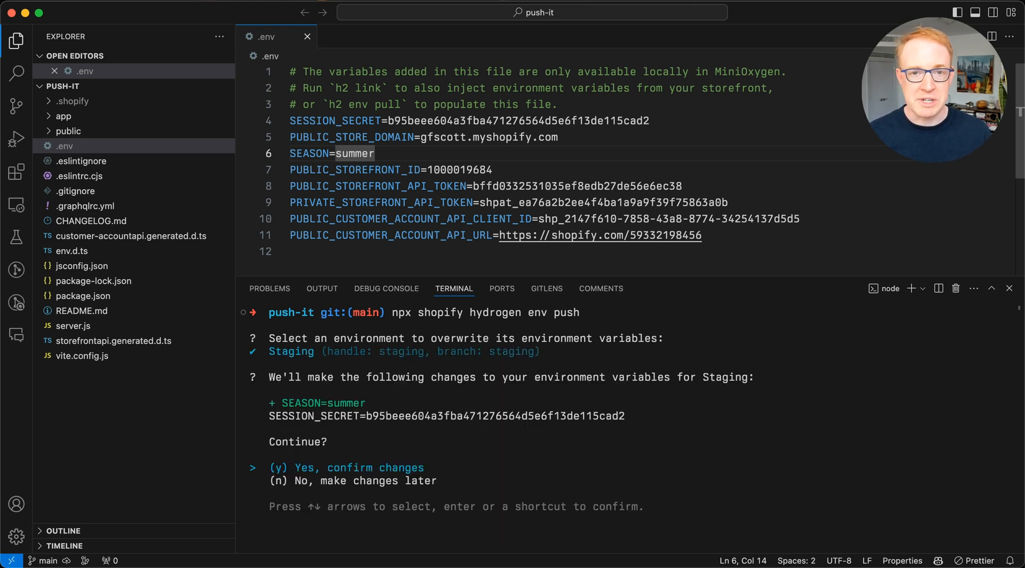
key(Return)
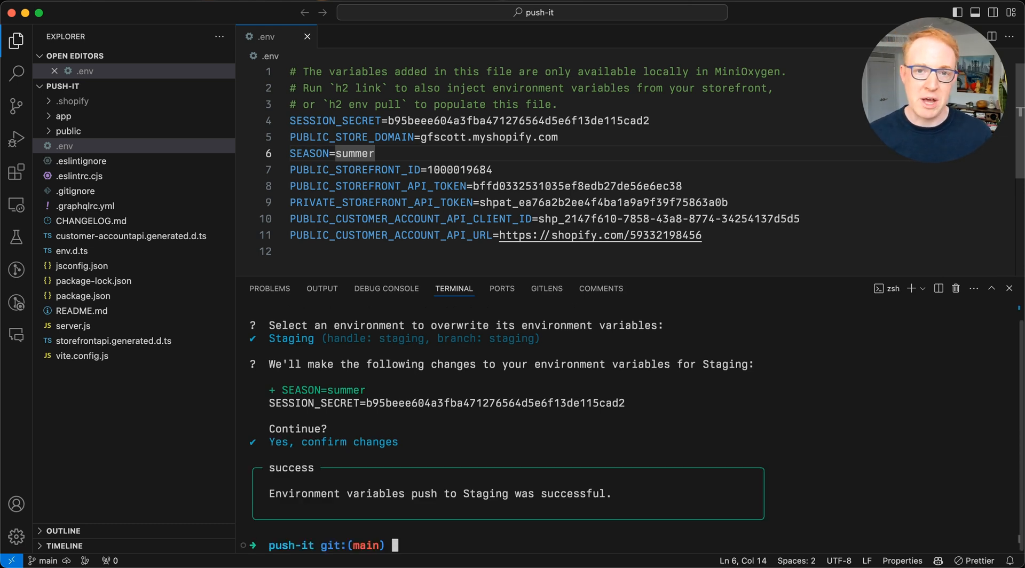
mouse_move(784, 266)
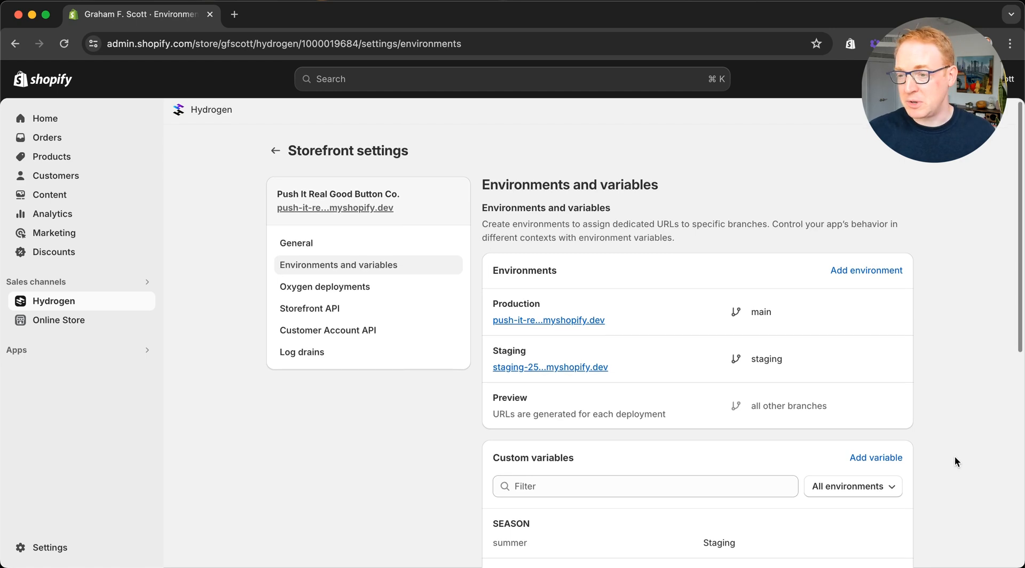
Scroll the refreshed Shopify admin page to the Custom variables list showing SEASON=summer for Staging
scroll(down, 3)
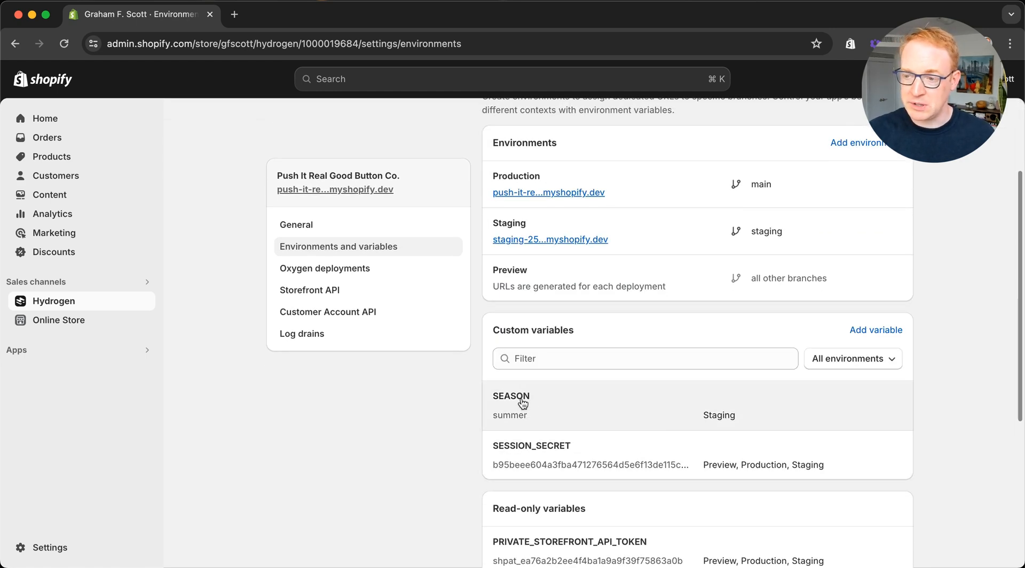
mouse_move(734, 419)
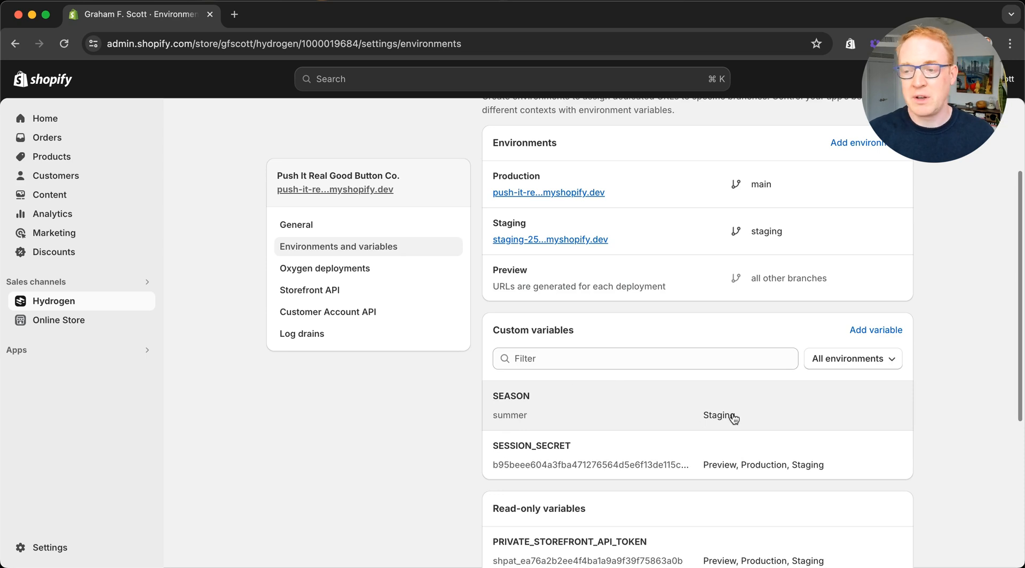
mouse_move(724, 423)
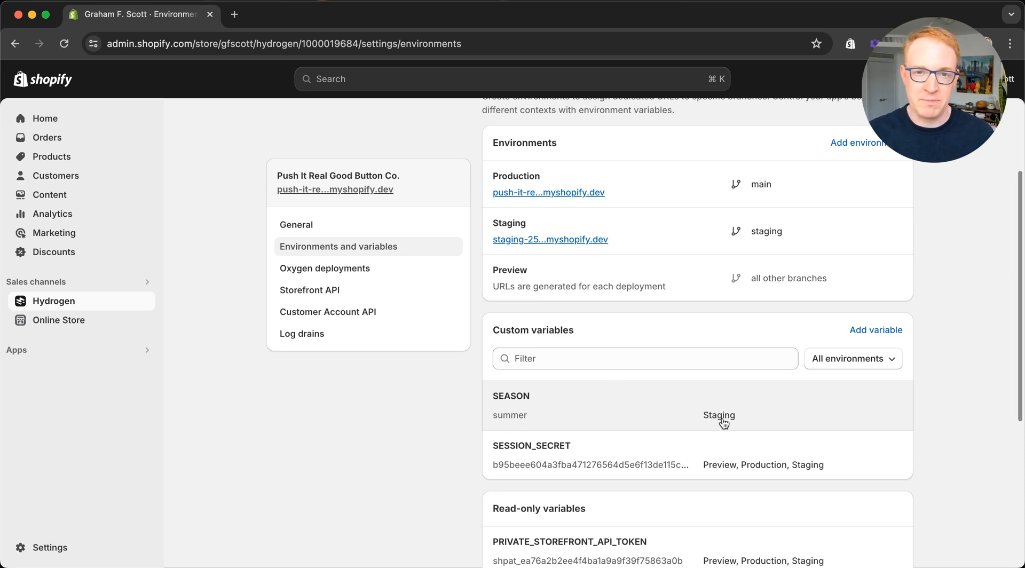
mouse_move(730, 431)
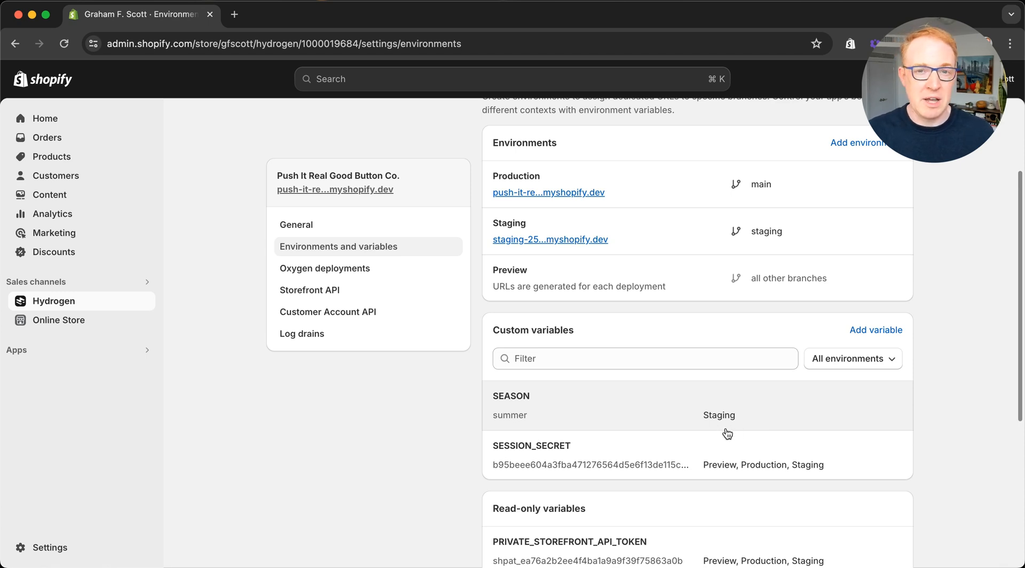
mouse_move(731, 435)
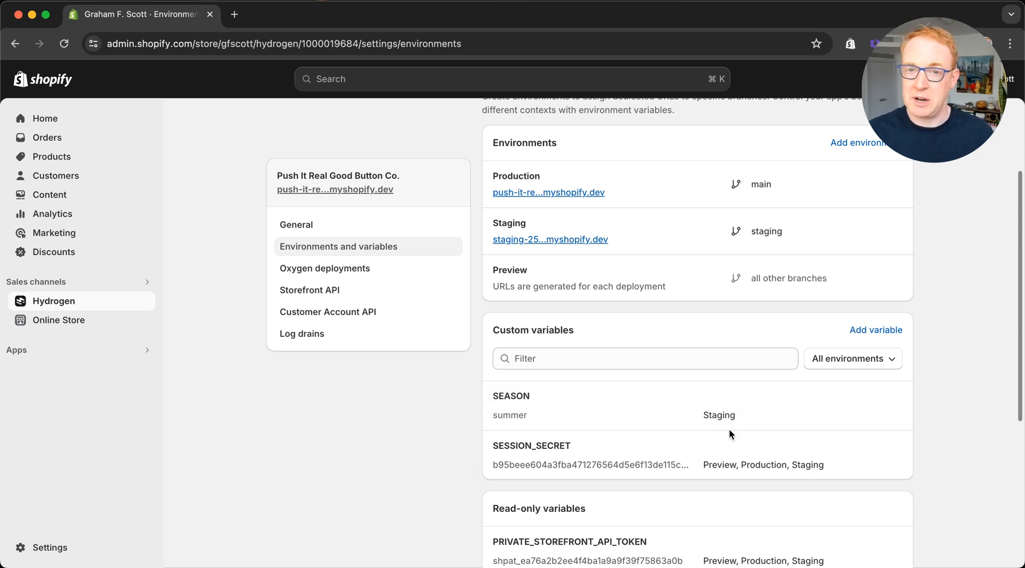